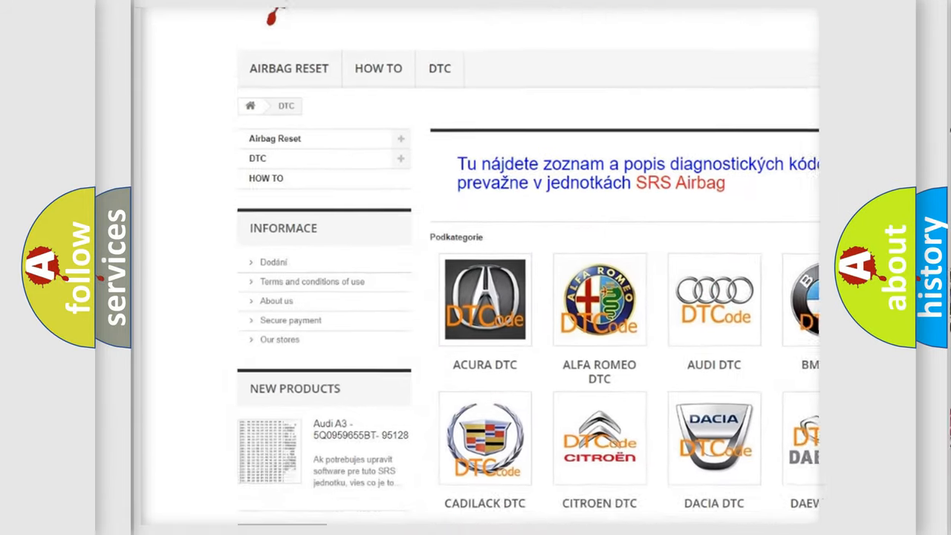
scroll("down", 3)
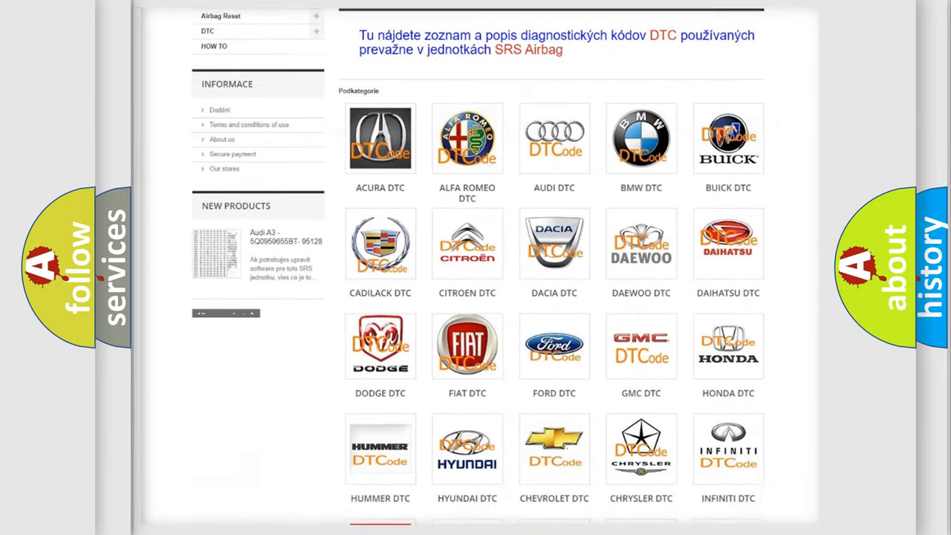
scroll("down", 3)
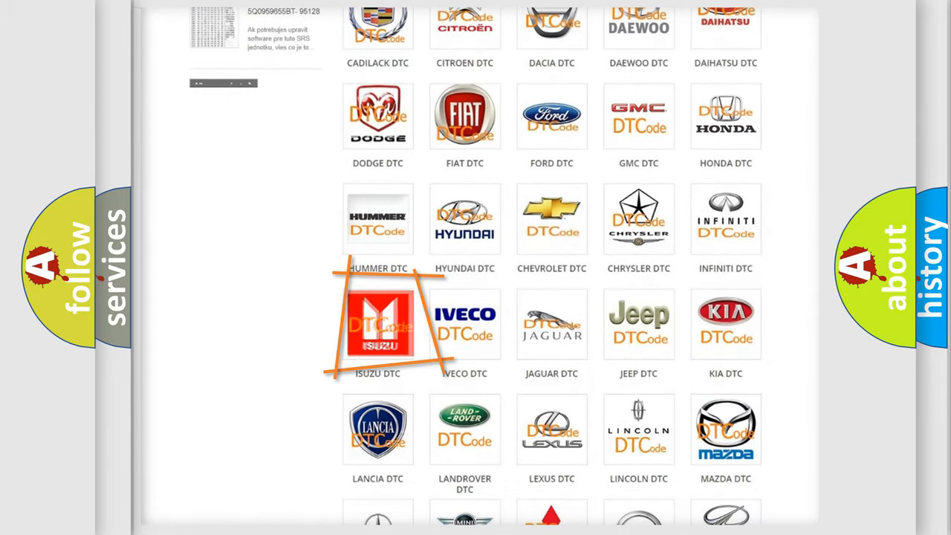